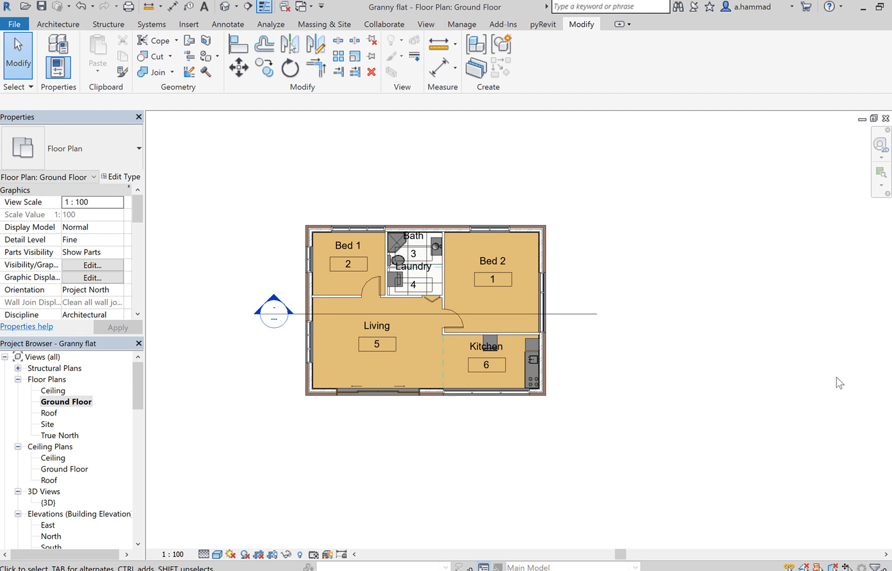
pyautogui.moveTo(38, 380)
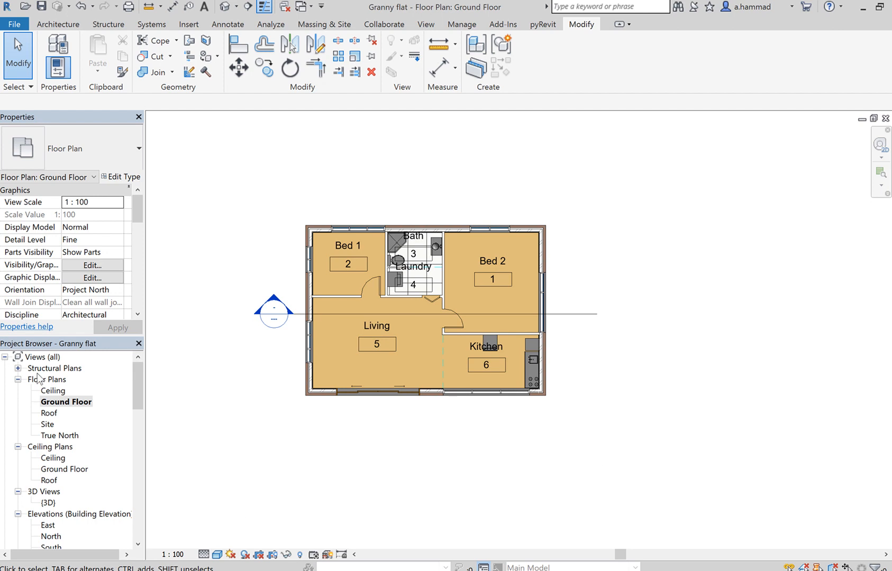
pyautogui.moveTo(93, 382)
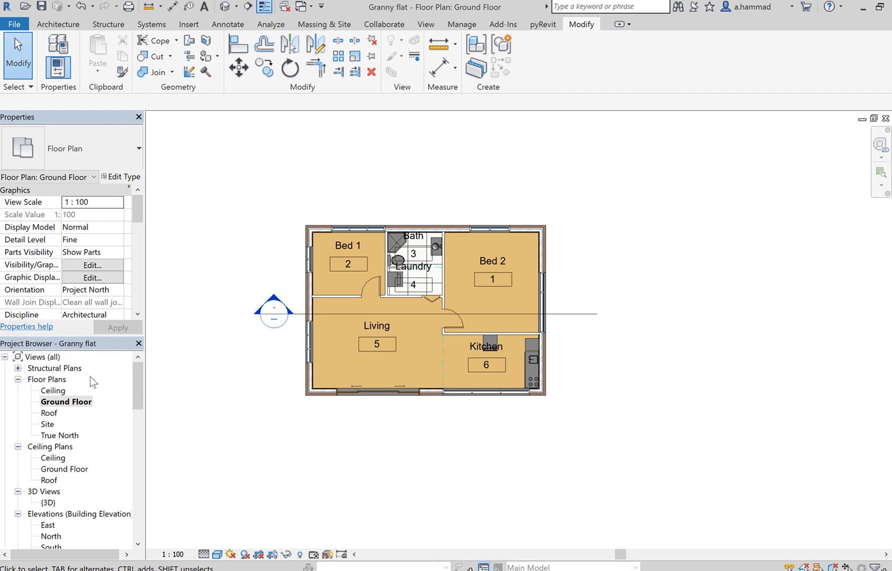
pyautogui.moveTo(74, 459)
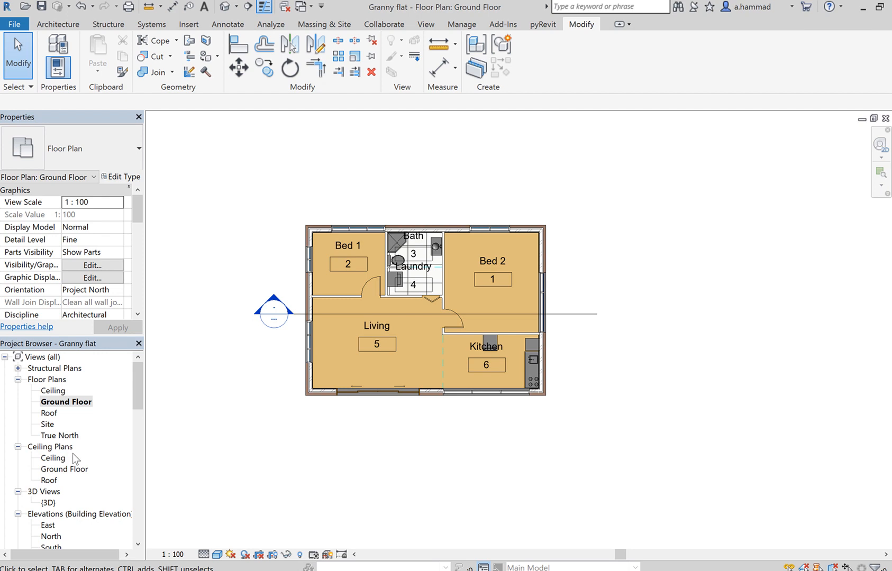
pyautogui.moveTo(77, 465)
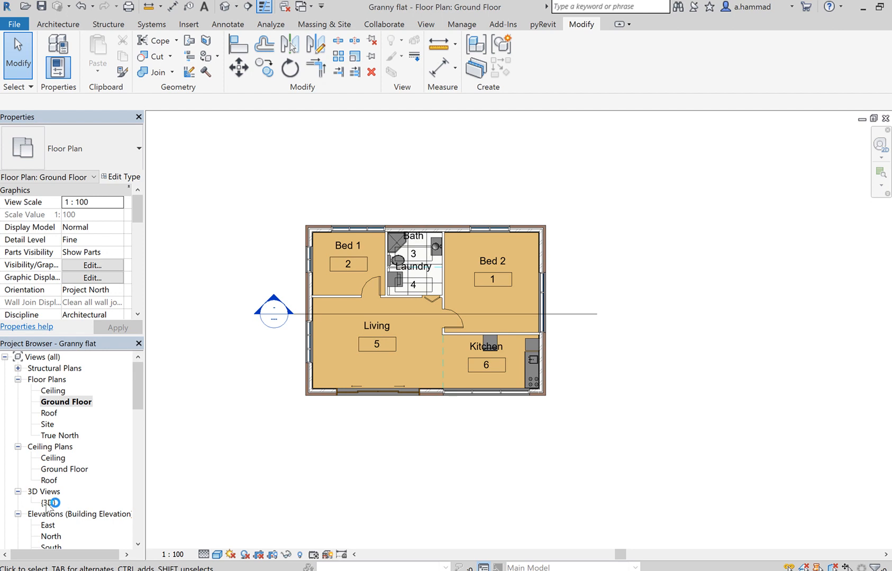
# Show the Granny flat model in its default {3D} view from the Project Browser
pyautogui.doubleClick(46, 504)
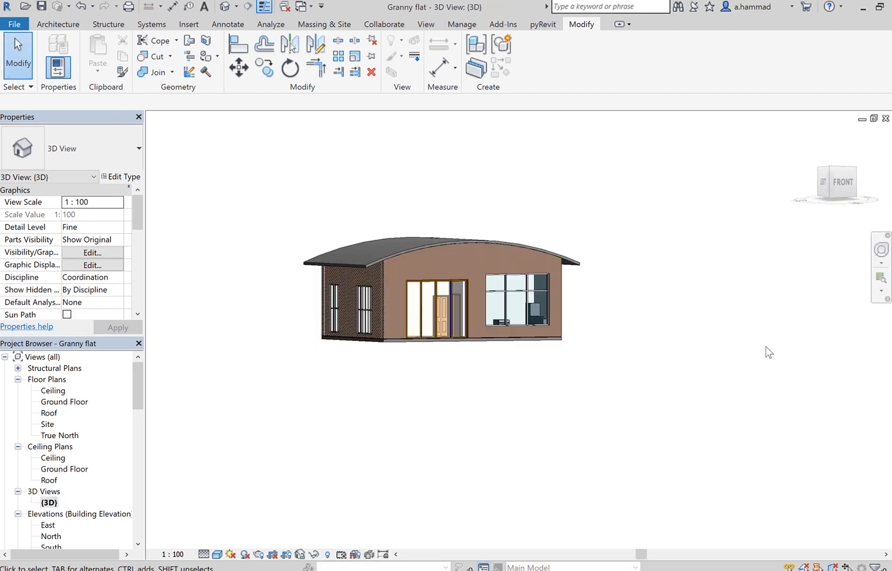
pyautogui.moveTo(425, 325)
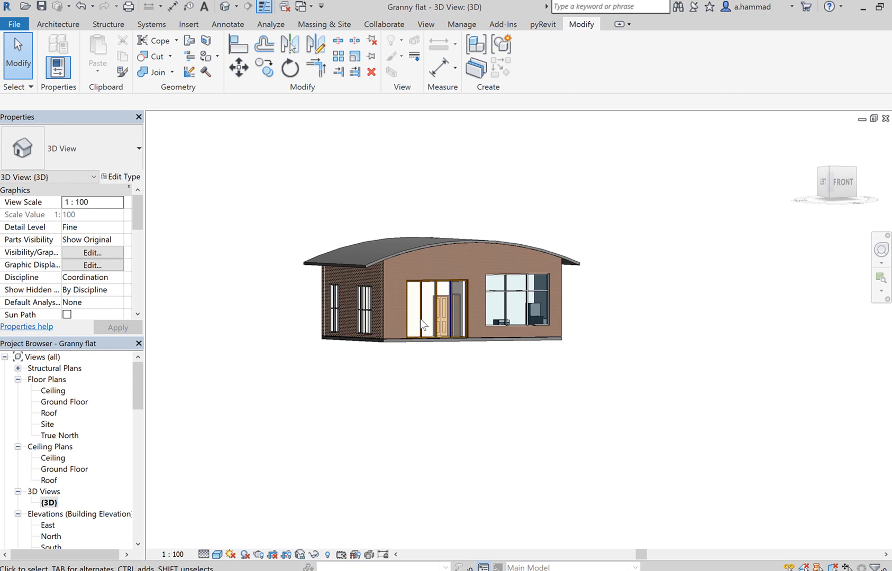
pyautogui.moveTo(682, 462)
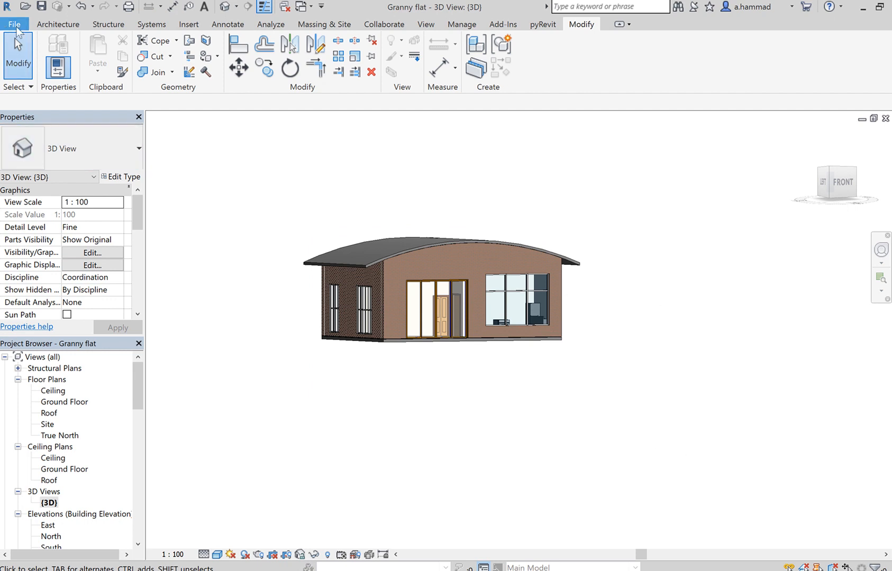
# Export the 3D view via File > Export > DWF/DWFx as Granny flat.dwfx, overwriting the existing file
pyautogui.click(19, 24)
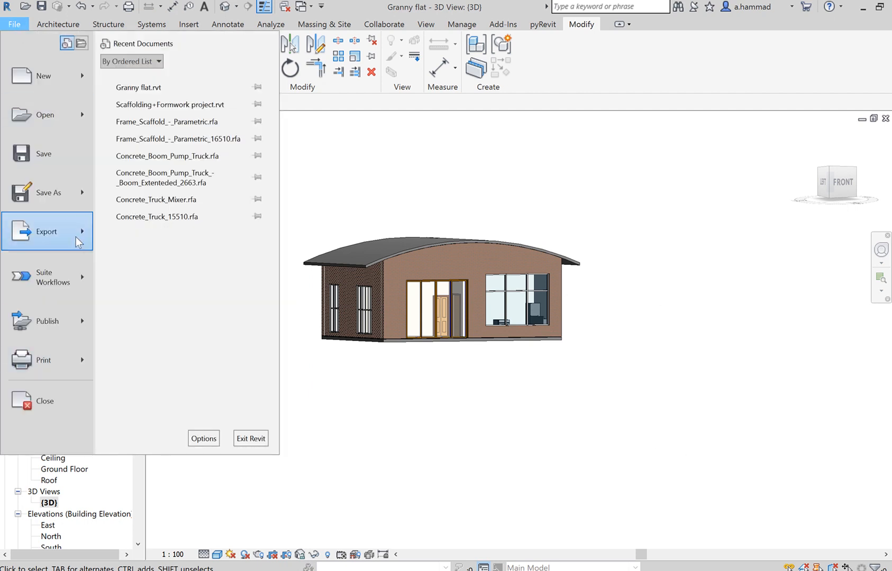
pyautogui.click(46, 232)
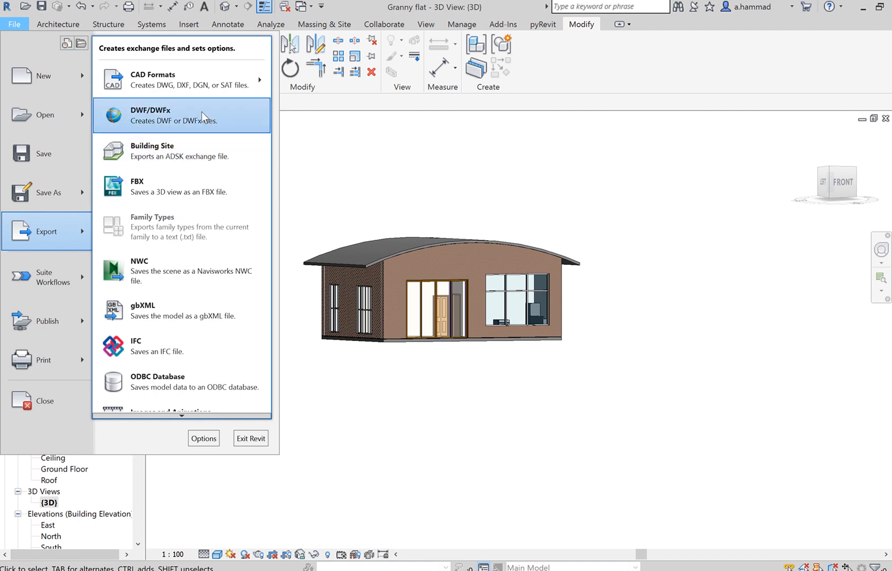
pyautogui.press('Escape')
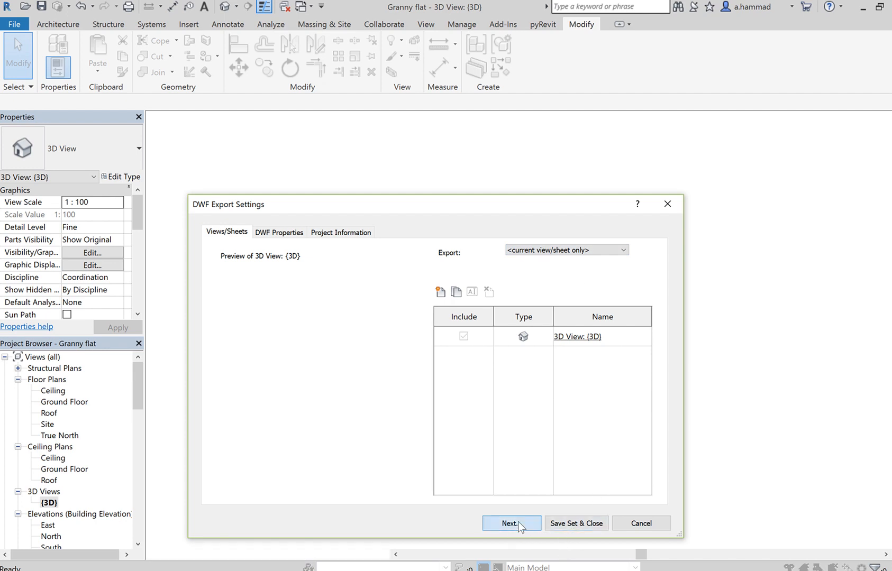
pyautogui.click(511, 523)
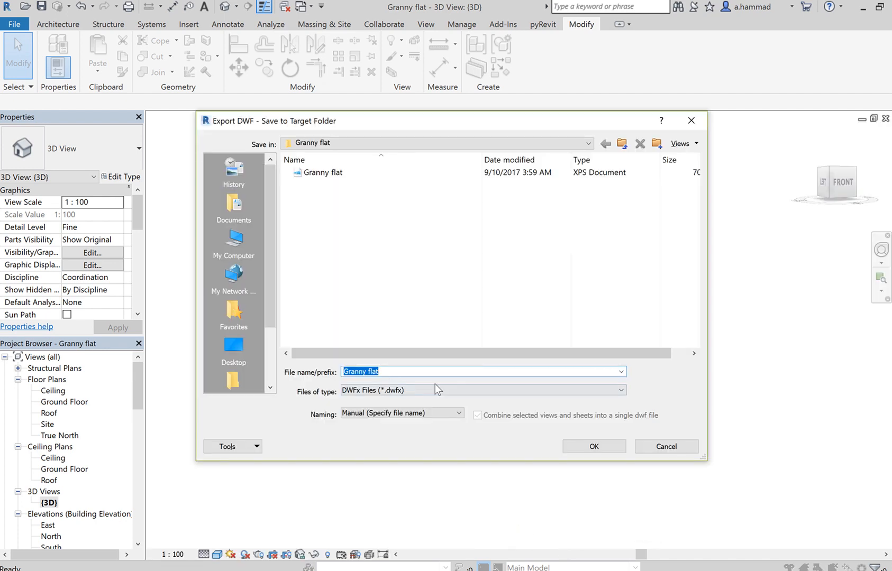
pyautogui.click(593, 447)
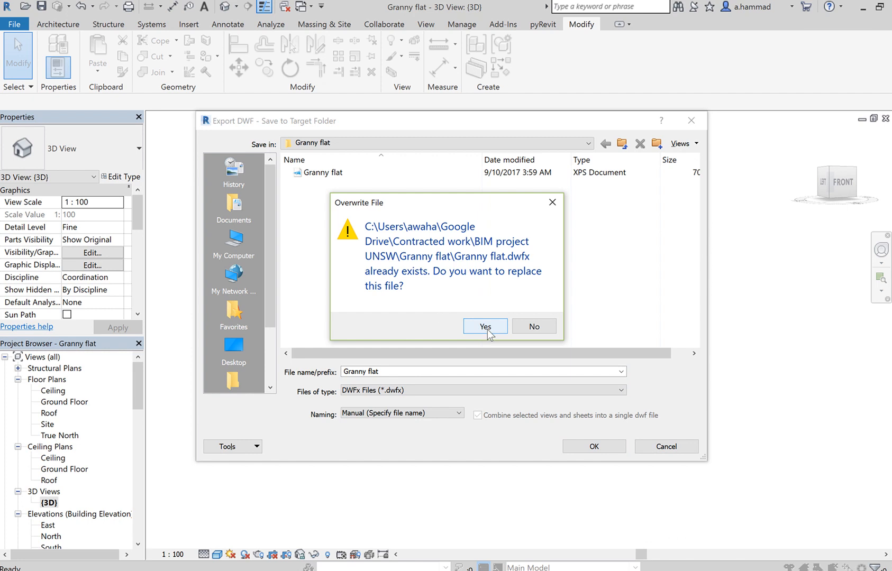
pyautogui.click(485, 326)
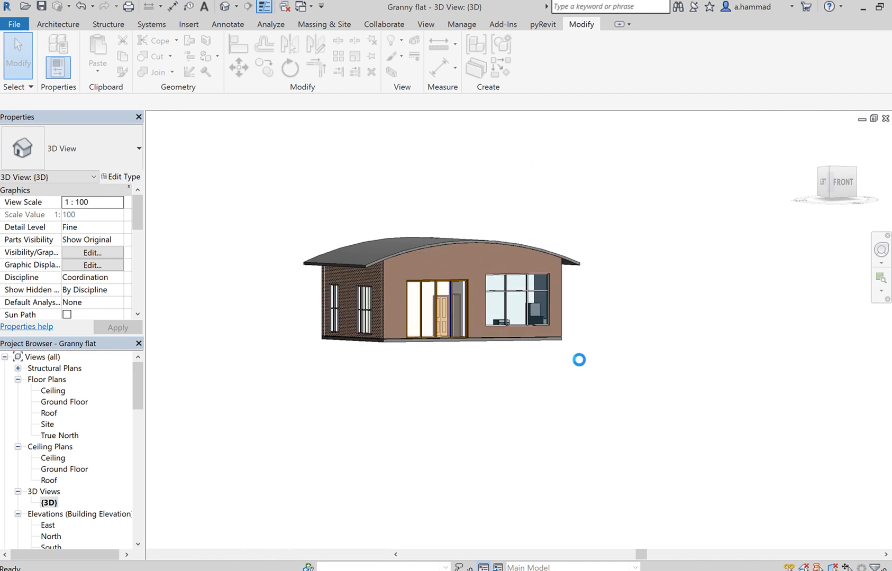